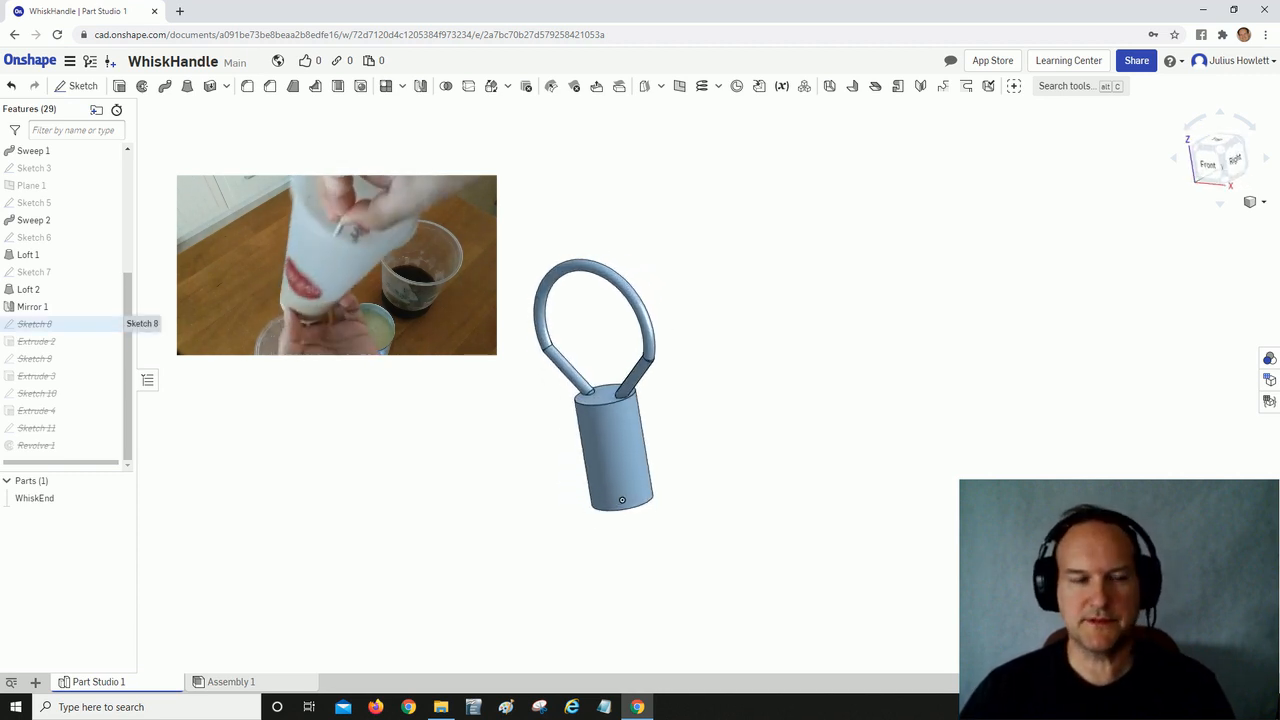
# Unsuppress Sketch 8, restoring the circle-and-slot profile on the handle base.
pyautogui.rightClick(33, 323)
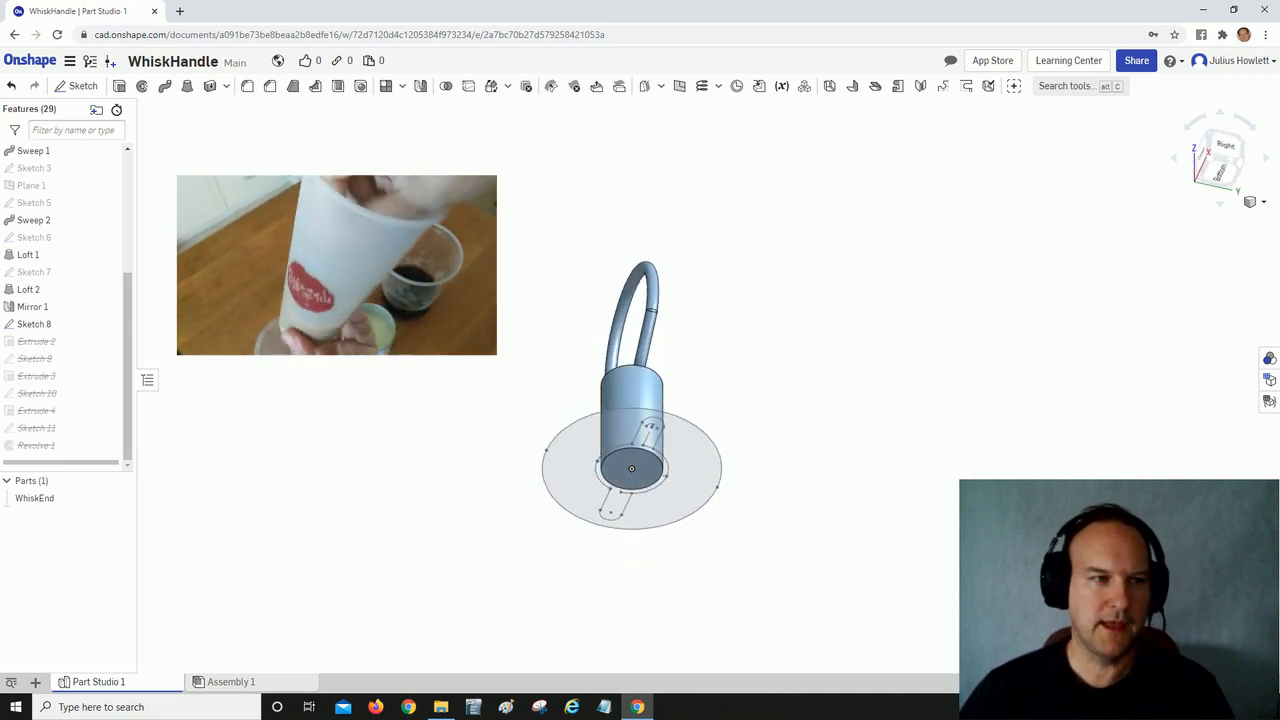
# Unsuppress Extrude 2 and orbit to inspect the slotted Handle cylinder.
pyautogui.rightClick(35, 341)
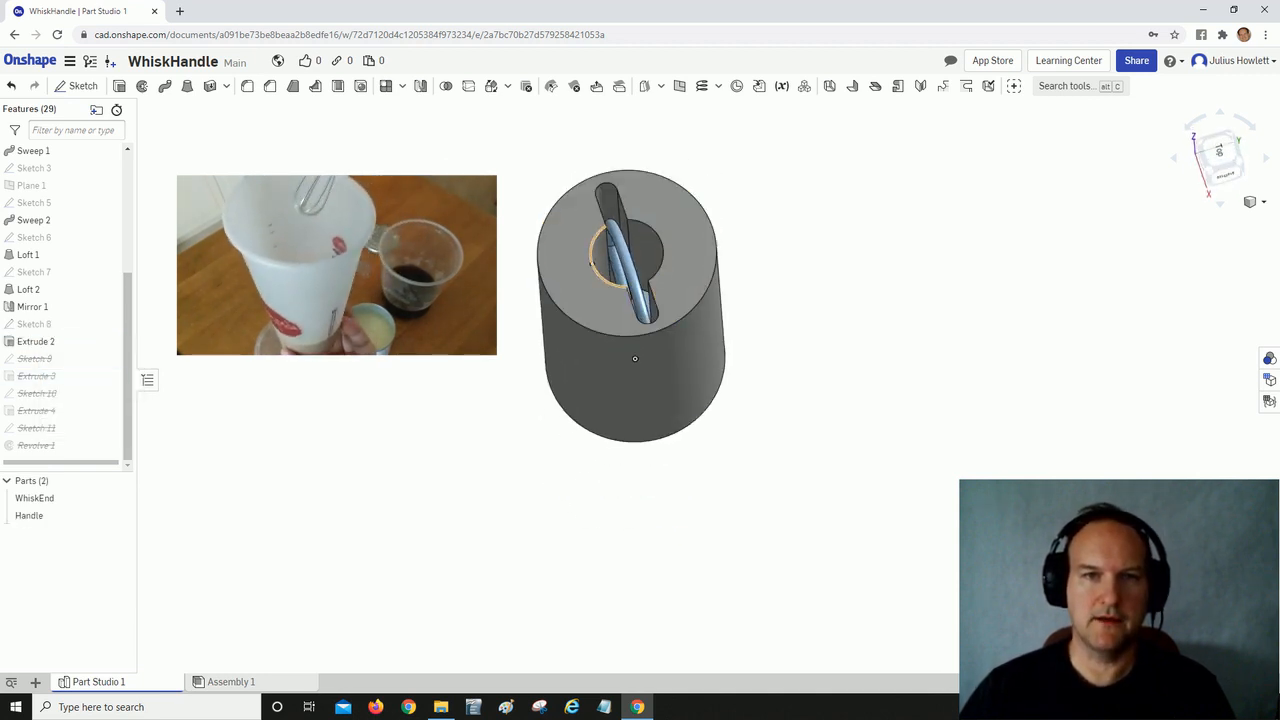
pyautogui.moveTo(635, 358); pyautogui.dragTo(557, 418)
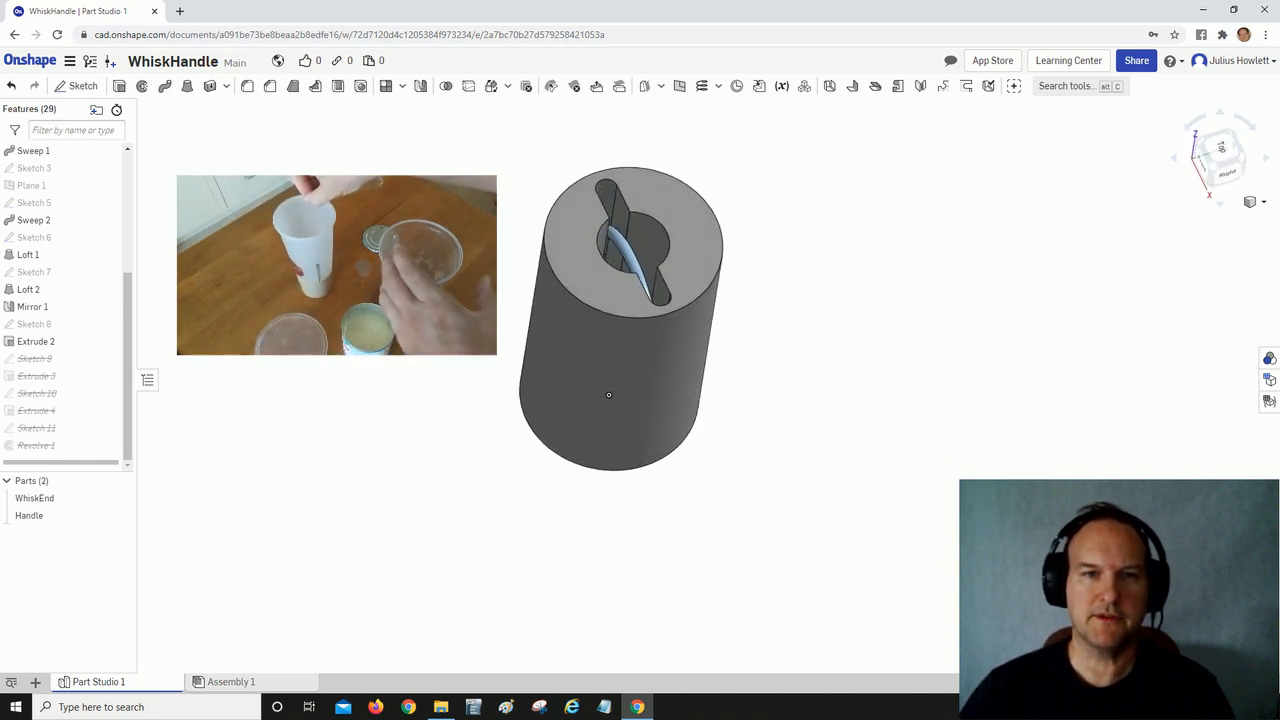
pyautogui.moveTo(620, 320); pyautogui.dragTo(640, 410)
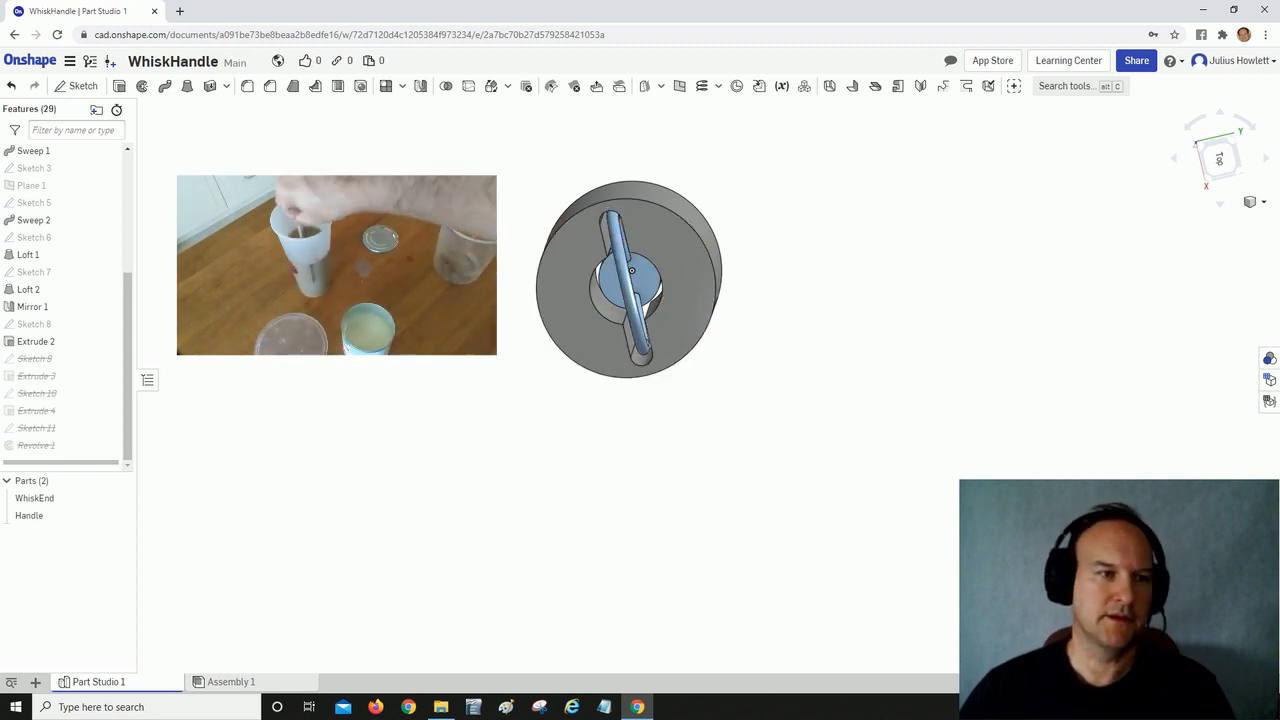
# Unsuppress Sketch 9 and view it along the Handle cylinder's side.
pyautogui.rightClick(34, 358)
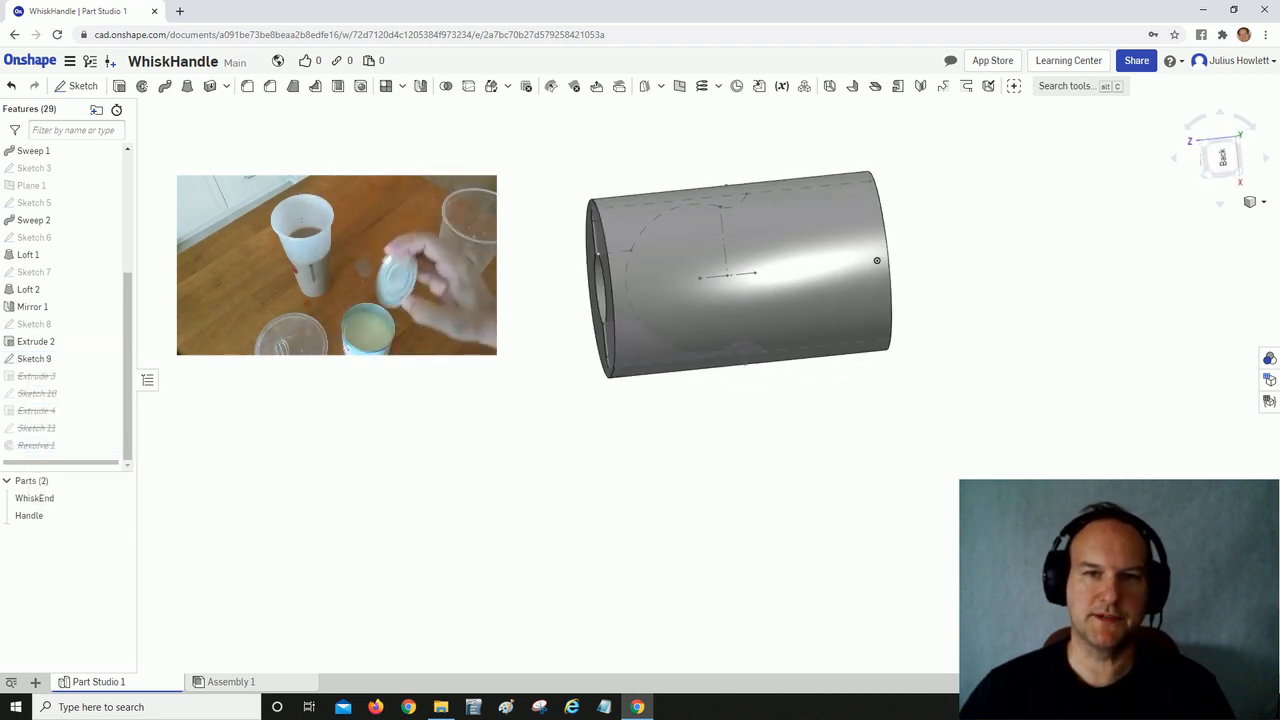
pyautogui.moveTo(740, 270); pyautogui.dragTo(880, 230)
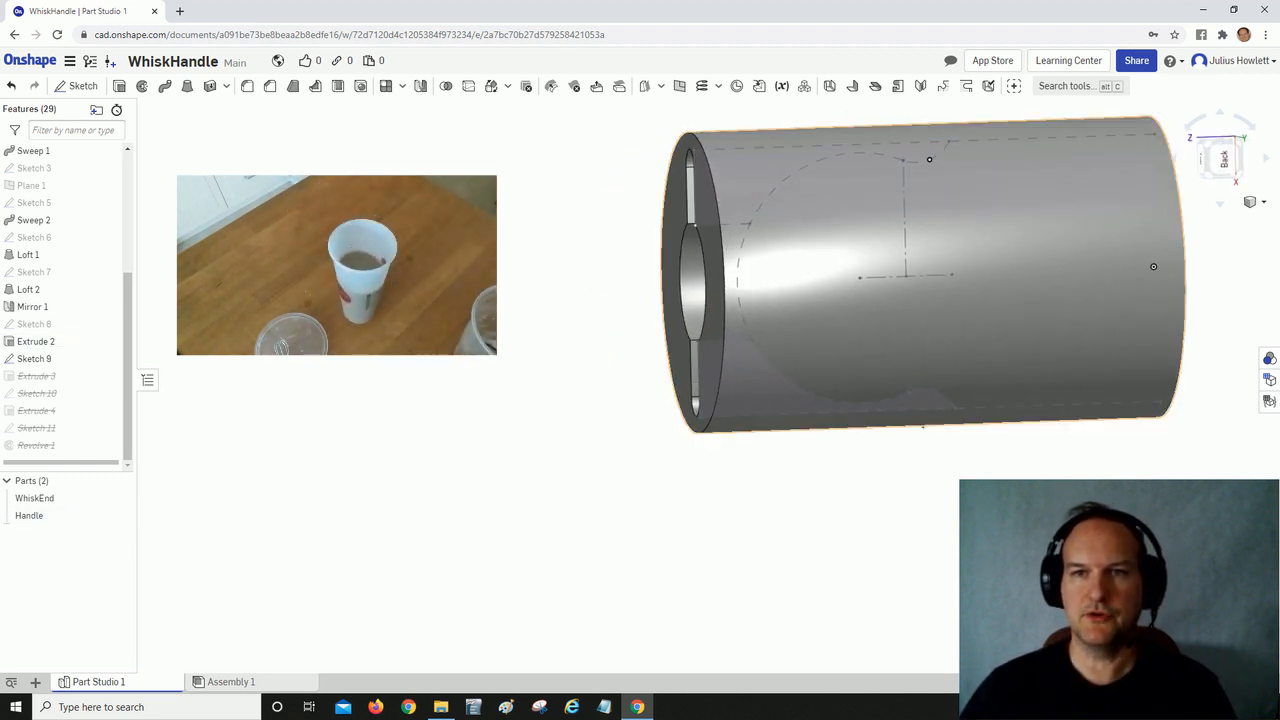
pyautogui.moveTo(900, 270); pyautogui.dragTo(970, 270)
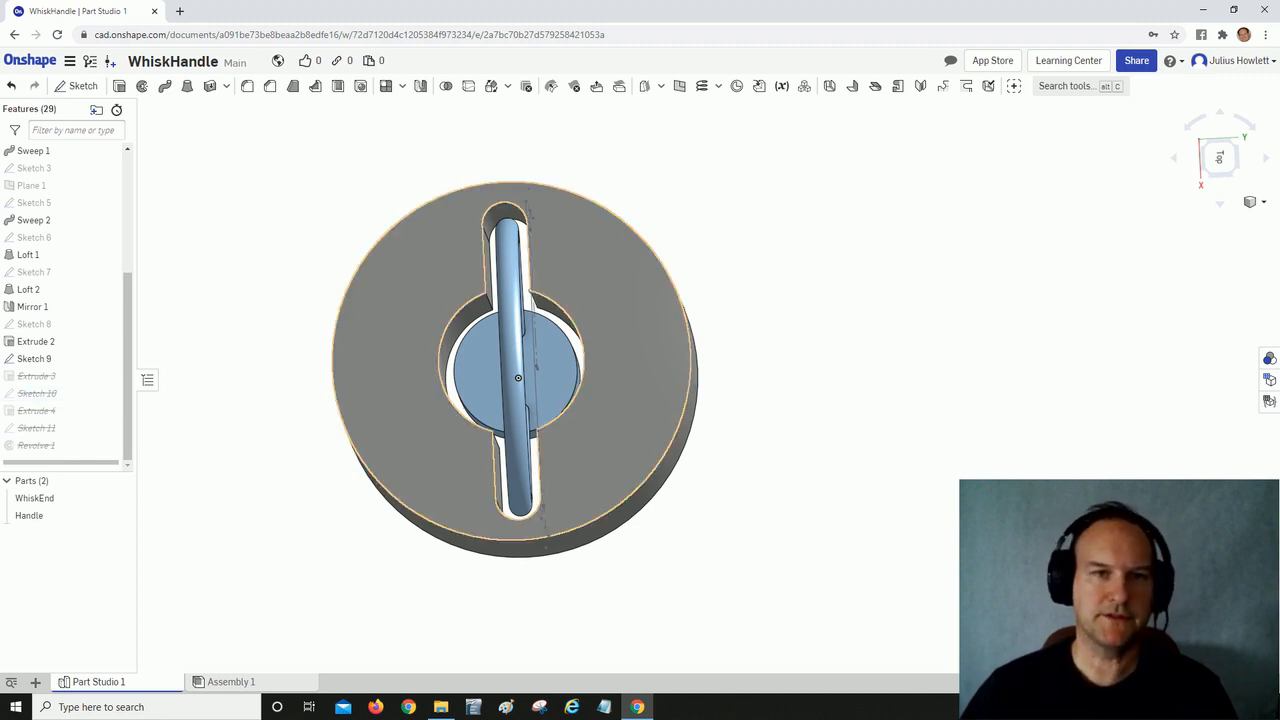
# Unsuppress Extrude 3 for the round cavity, then unsuppress Sketch 10.
pyautogui.rightClick(37, 375)
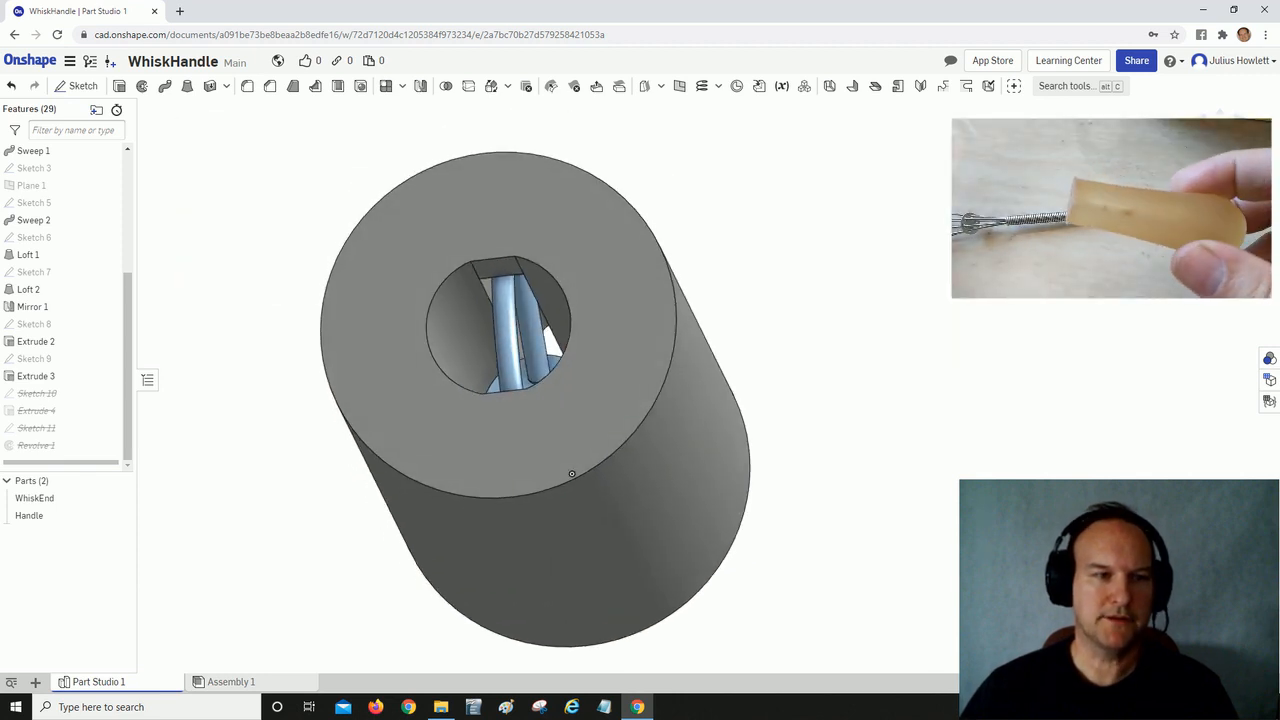
pyautogui.rightClick(37, 393)
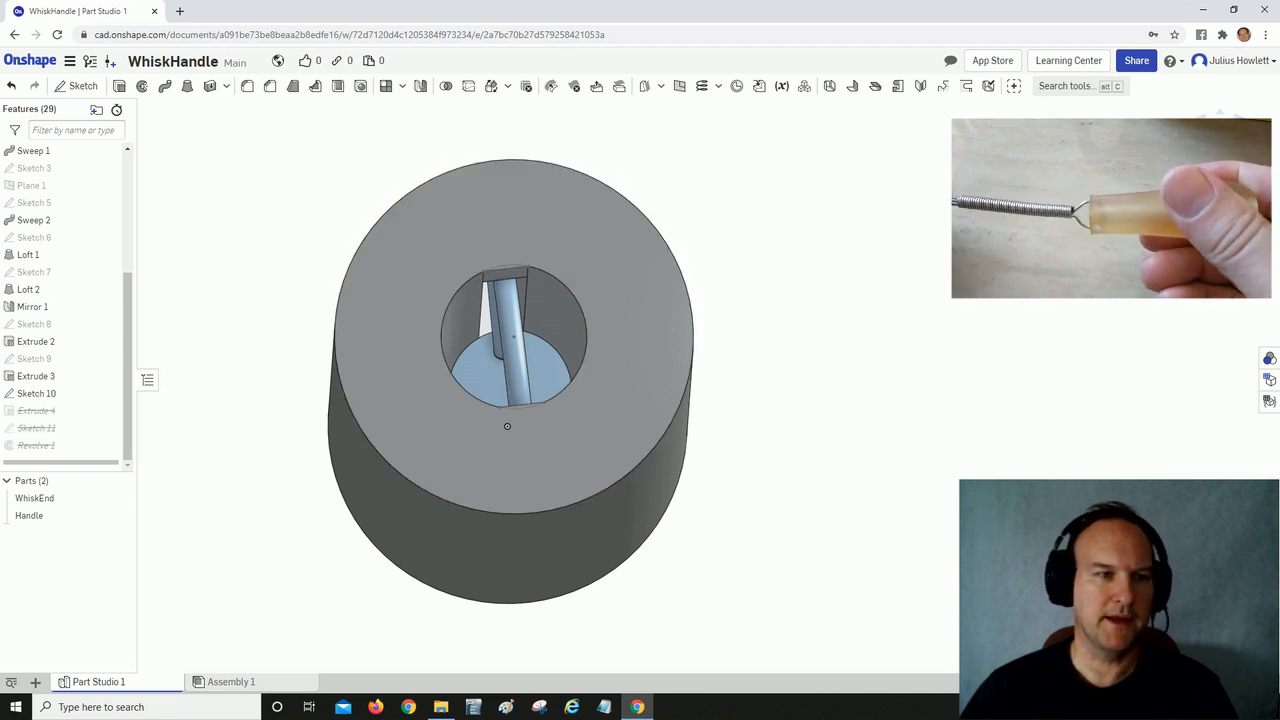
# Unsuppress Extrude 4 from its context menu in the feature list.
pyautogui.rightClick(35, 411)
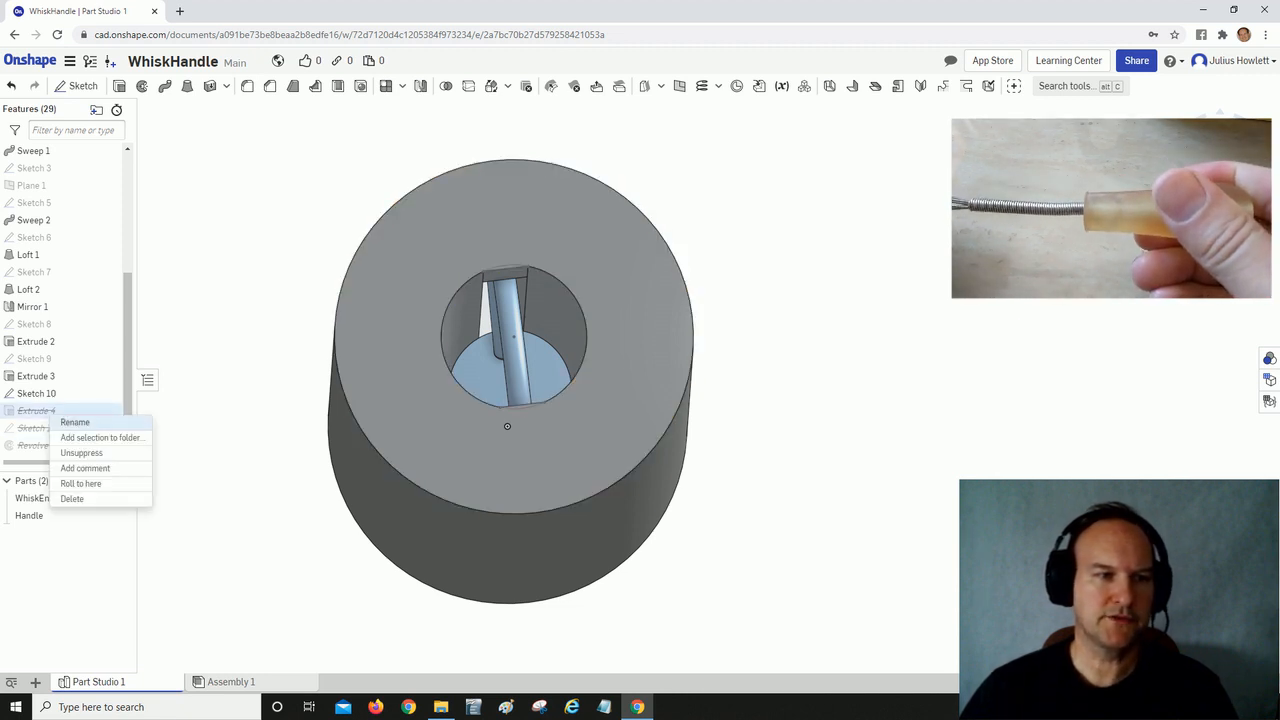
pyautogui.click(76, 422)
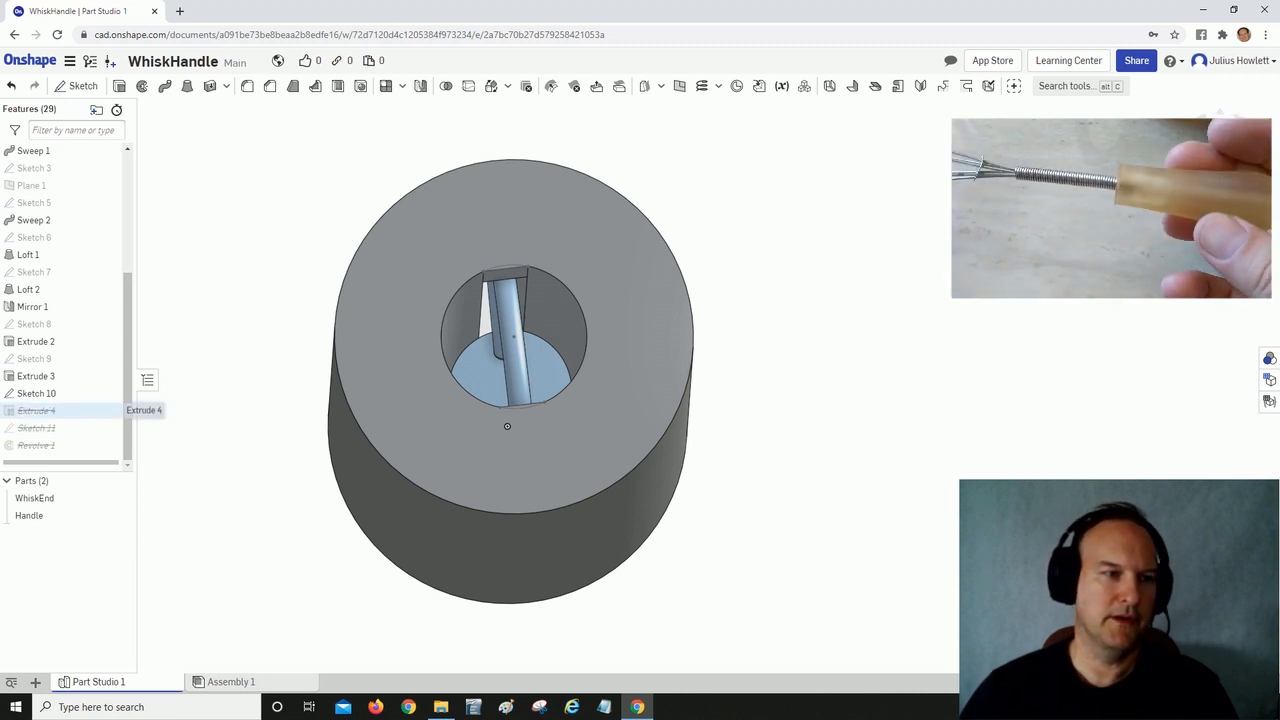
pyautogui.rightClick(37, 411)
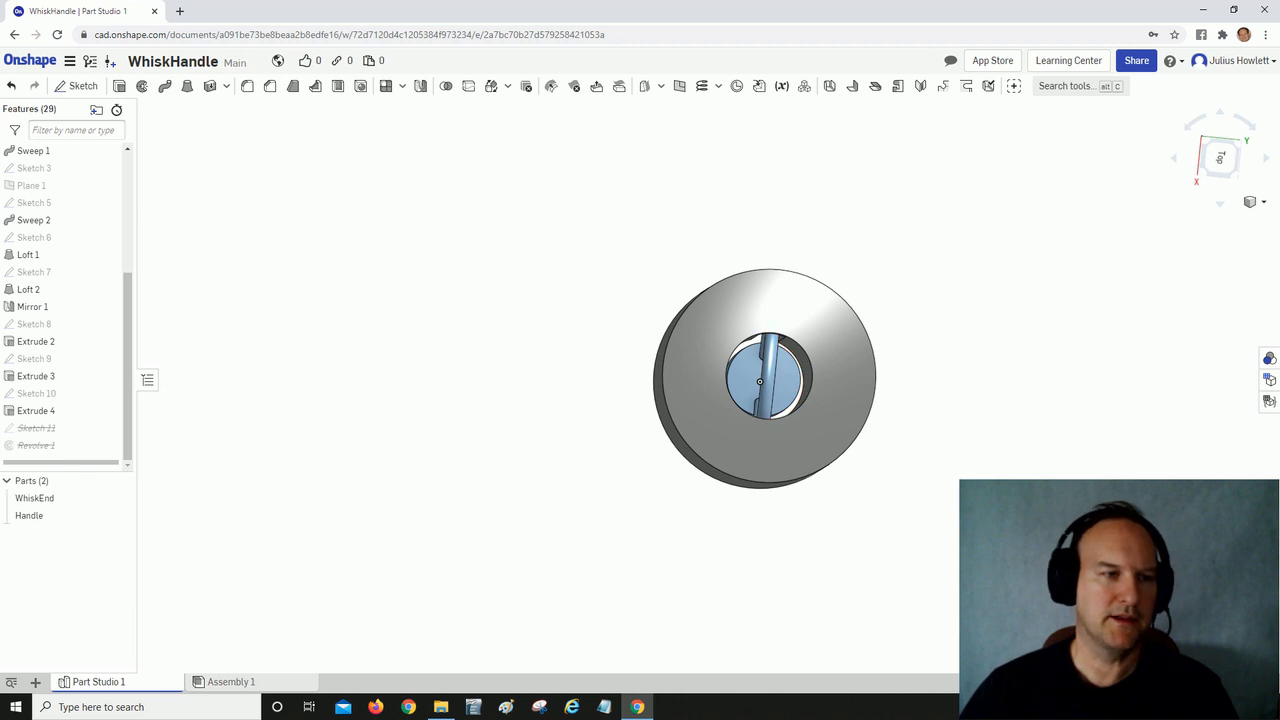
# Unsuppress Revolve 1 and orbit to inspect the tapered, bored grip.
pyautogui.rightClick(36, 428)
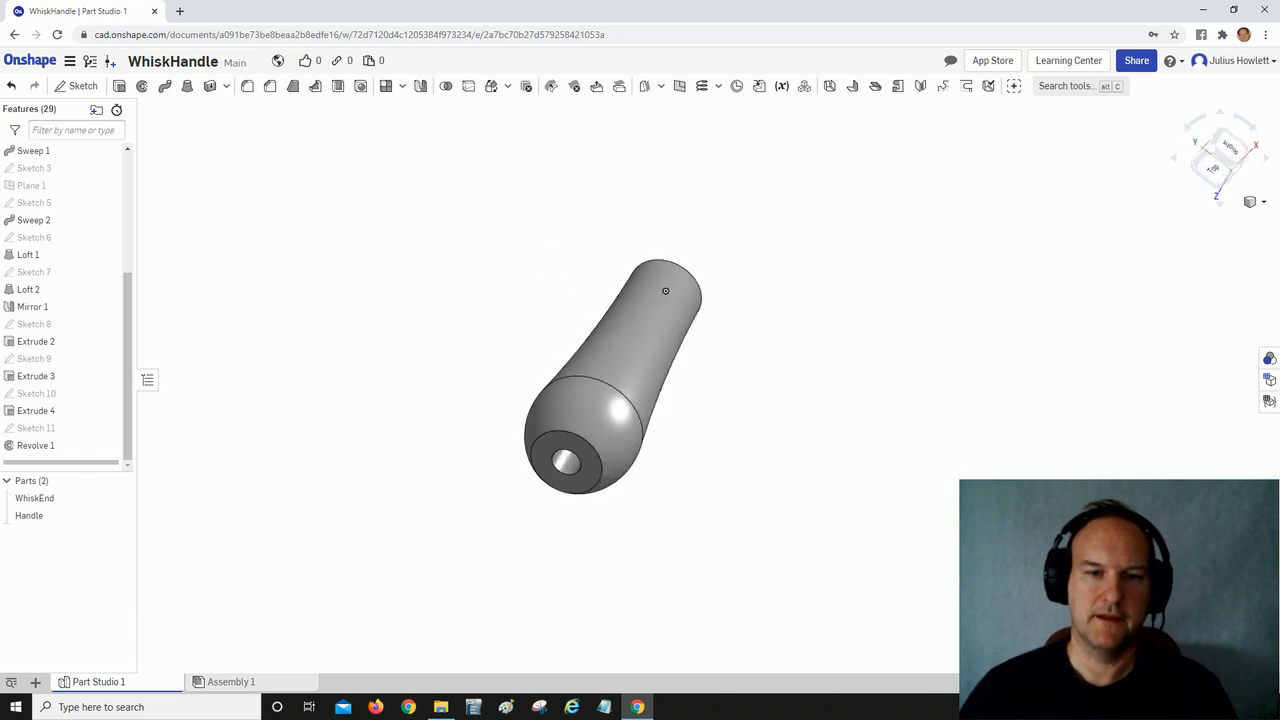
pyautogui.moveTo(665, 291); pyautogui.dragTo(713, 368)
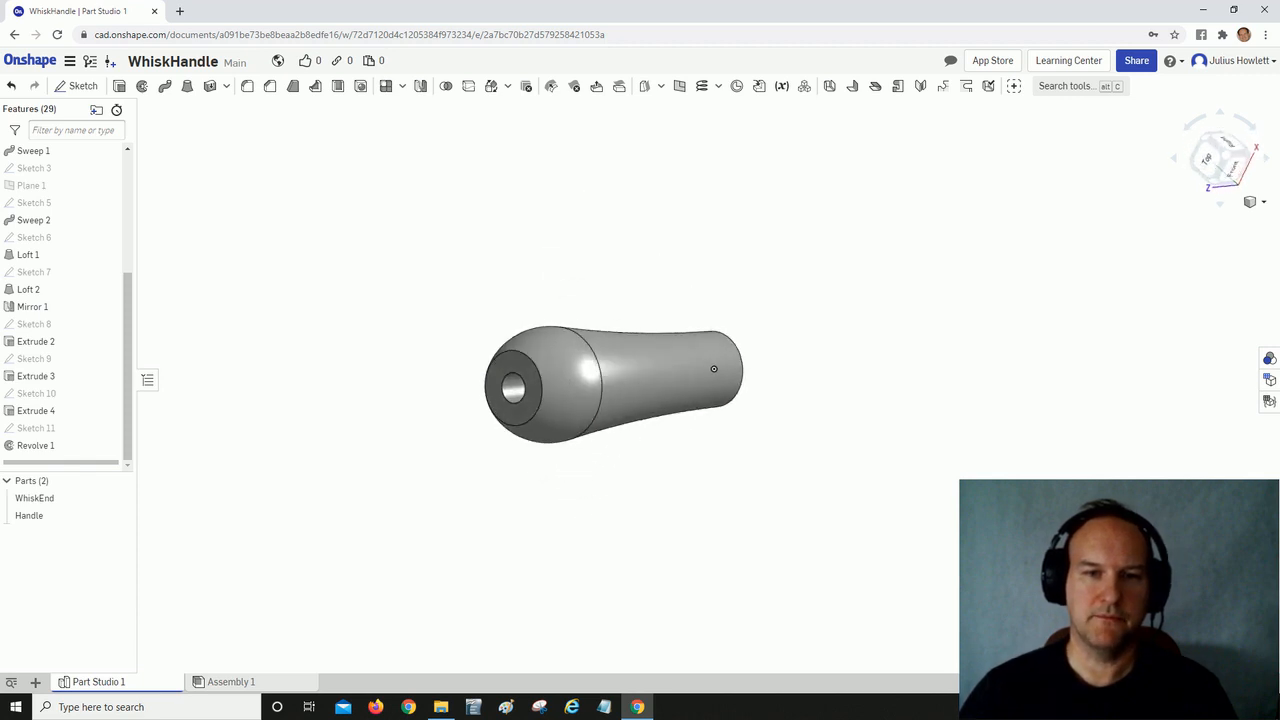
pyautogui.moveTo(615, 380); pyautogui.dragTo(620, 365)
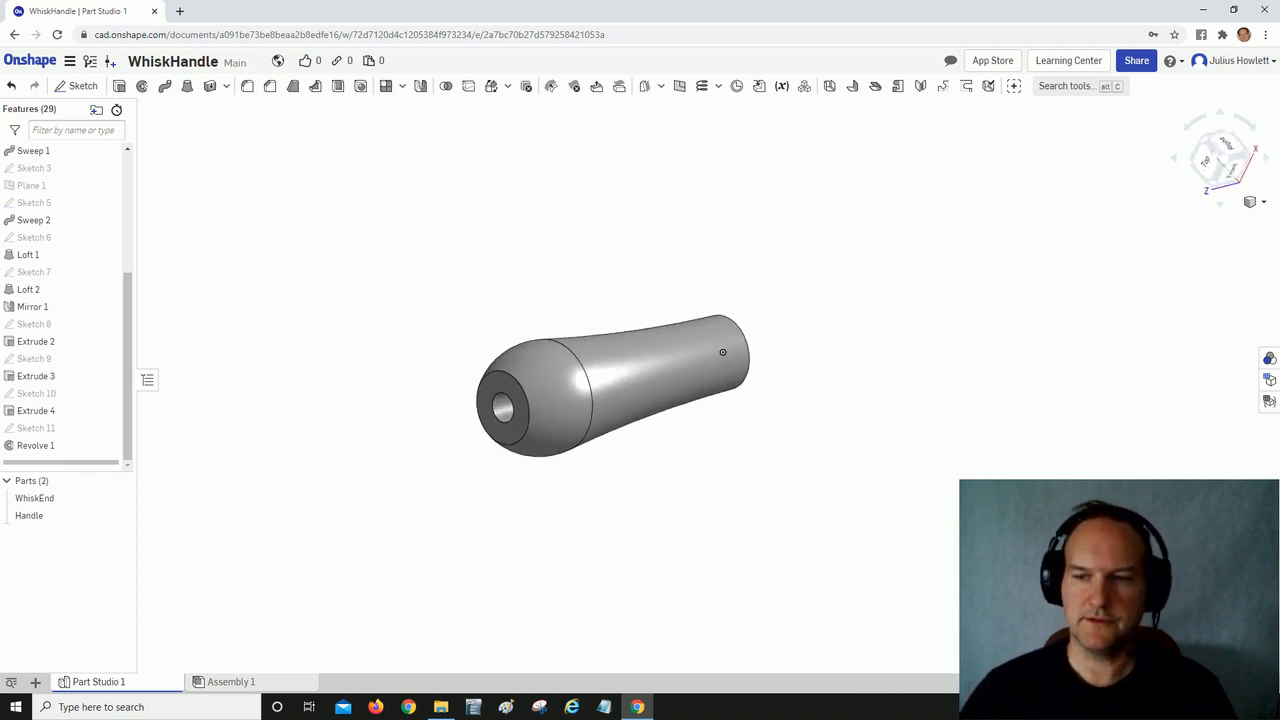